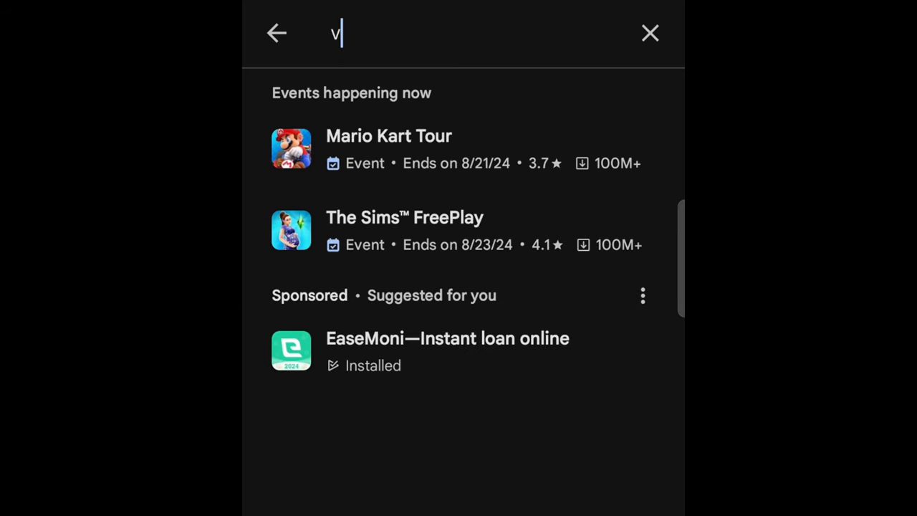
Search Google Play for Videoleap and launch Videoleap: AI Video Editor.
{"action": "type", "text": "ideoleap"}
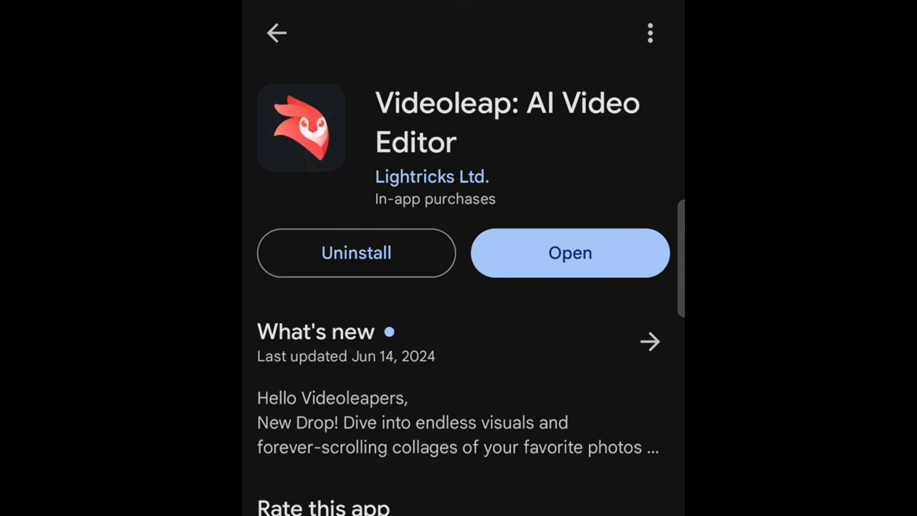
{"action": "left_click", "coordinate": [569, 252]}
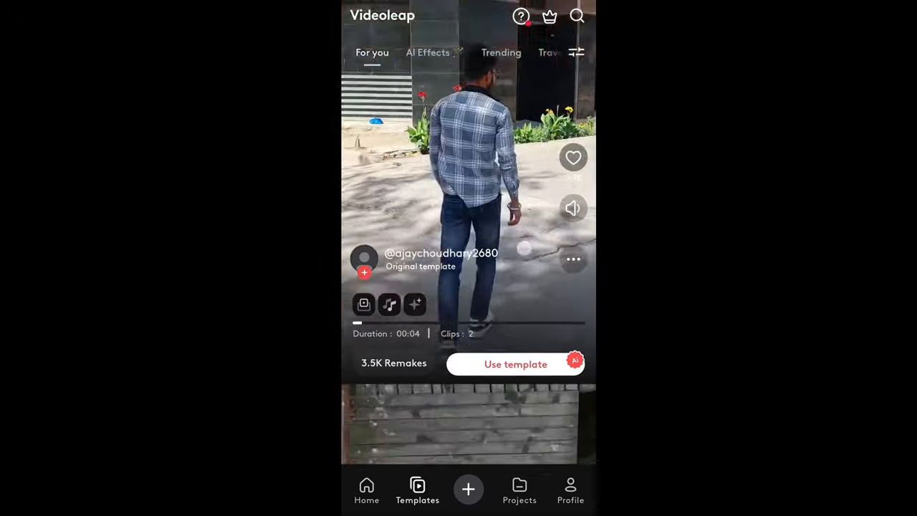
Scroll through Videoleap's featured templates, then start a new project with the woman clips.
{"action": "scroll", "scroll_direction": "up", "scroll_amount": 3}
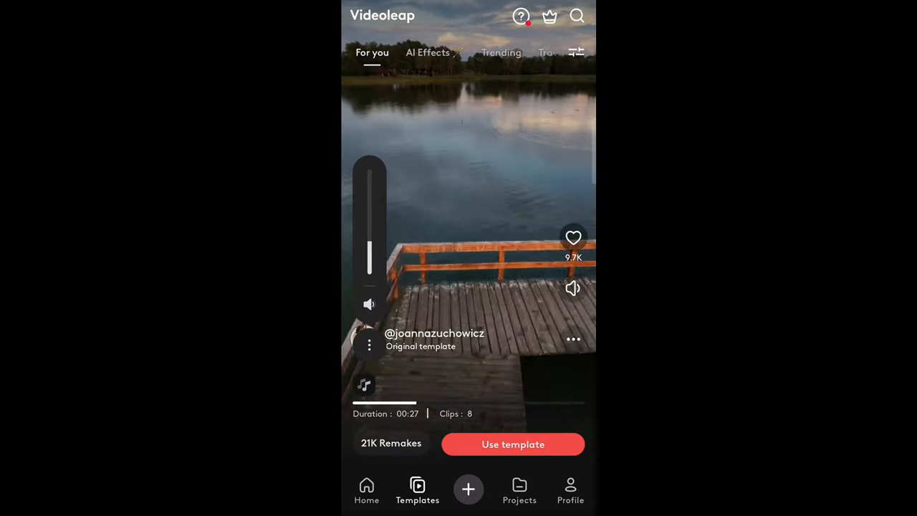
{"action": "scroll", "scroll_direction": "up", "scroll_amount": 3}
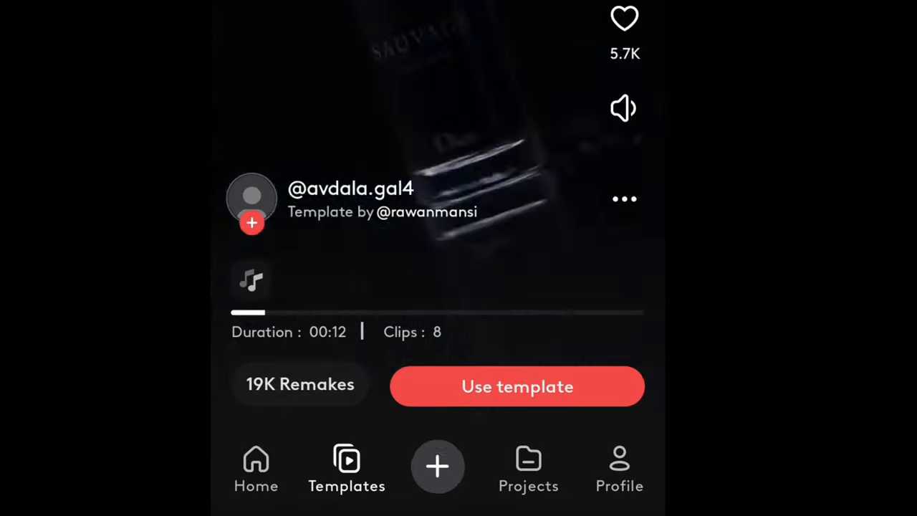
{"action": "left_click", "coordinate": [517, 386]}
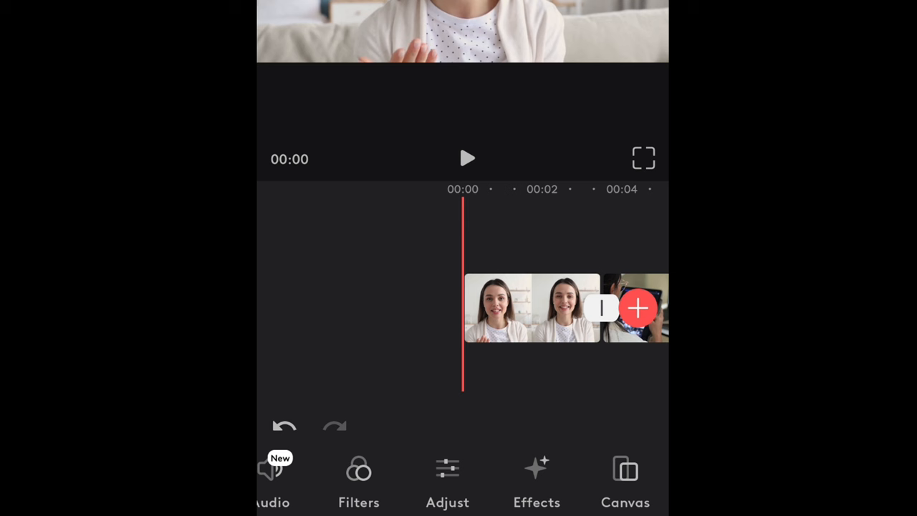
Apply the VI1 filter to the first clip, select the tablet clip, and bring up export.
{"action": "left_click", "coordinate": [625, 480]}
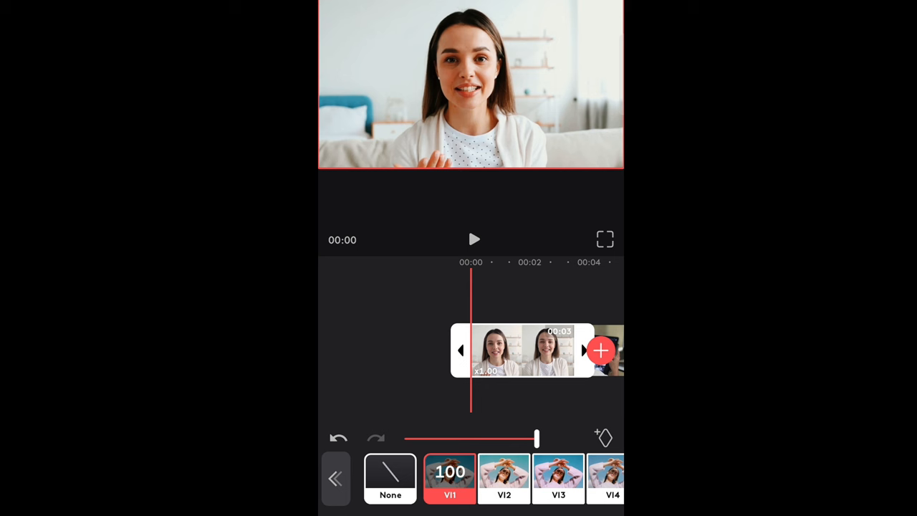
{"action": "scroll", "scroll_direction": "left", "scroll_amount": 3}
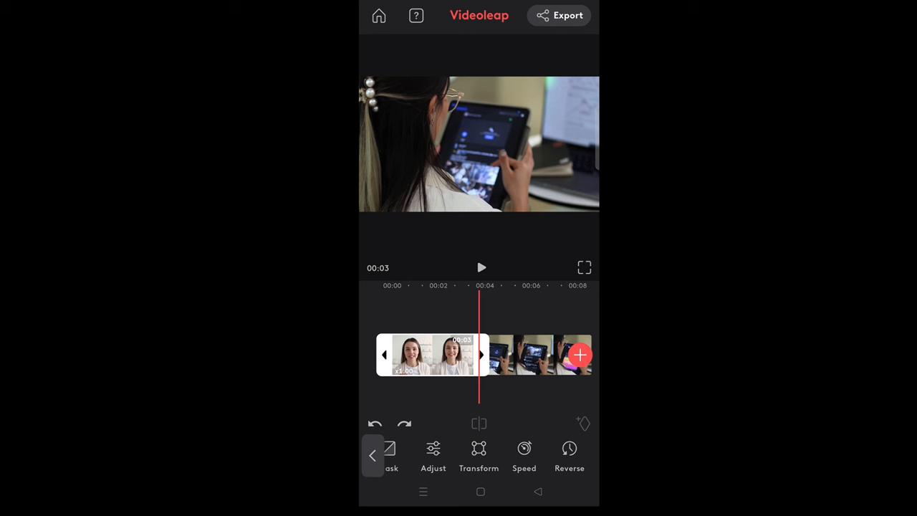
{"action": "scroll", "scroll_direction": "left", "scroll_amount": 3}
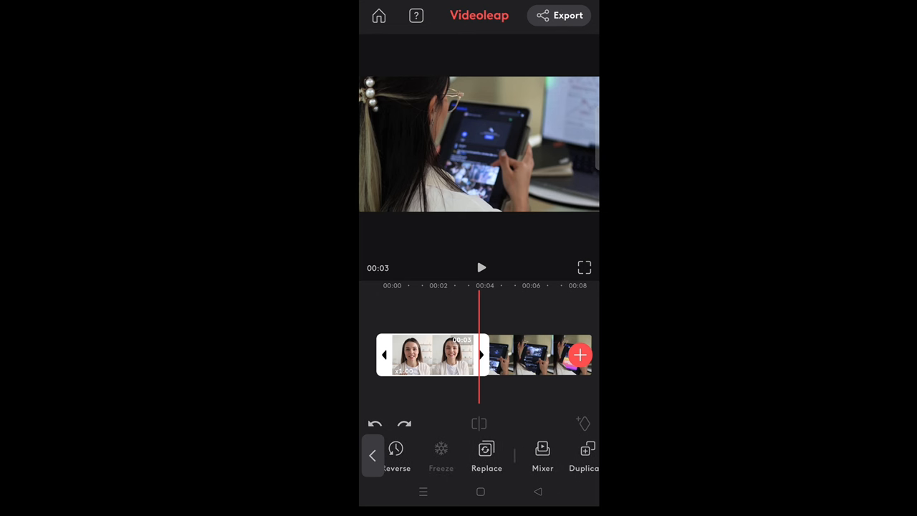
{"action": "scroll", "scroll_direction": "left", "scroll_amount": 3}
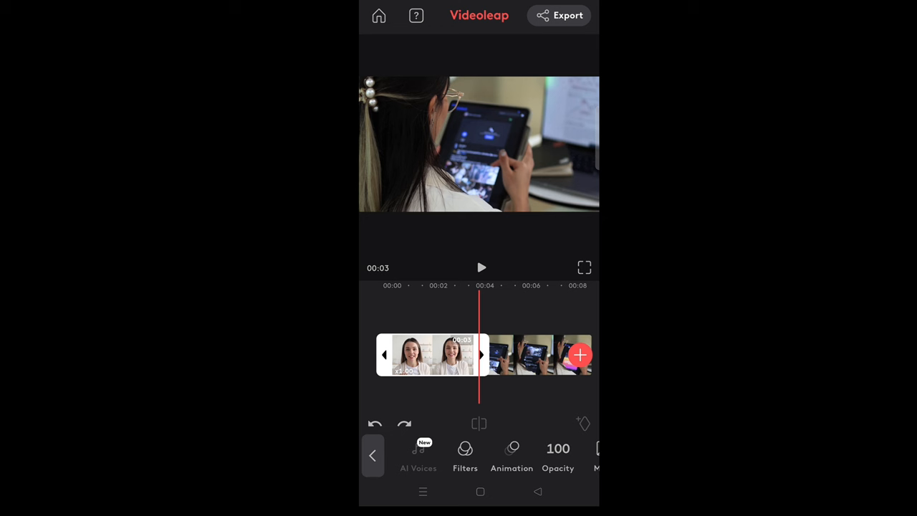
{"action": "left_click", "coordinate": [537, 355]}
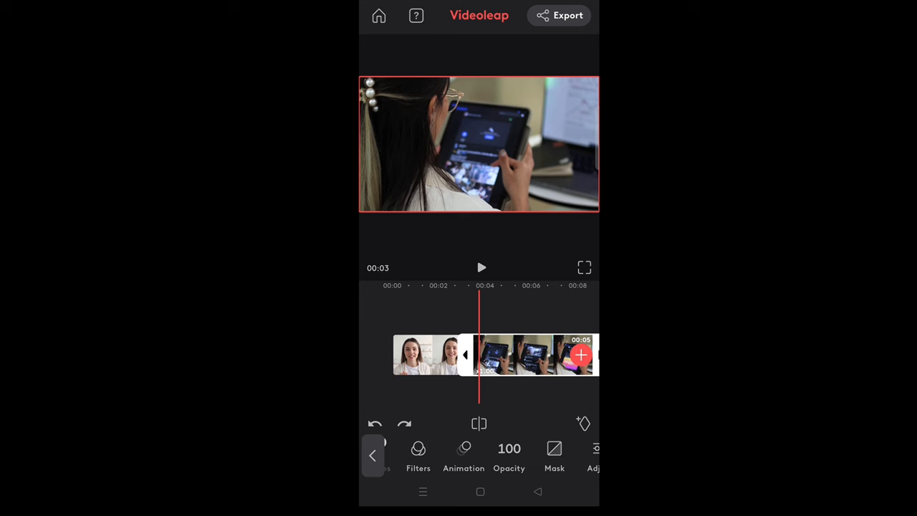
{"action": "left_click", "coordinate": [568, 15]}
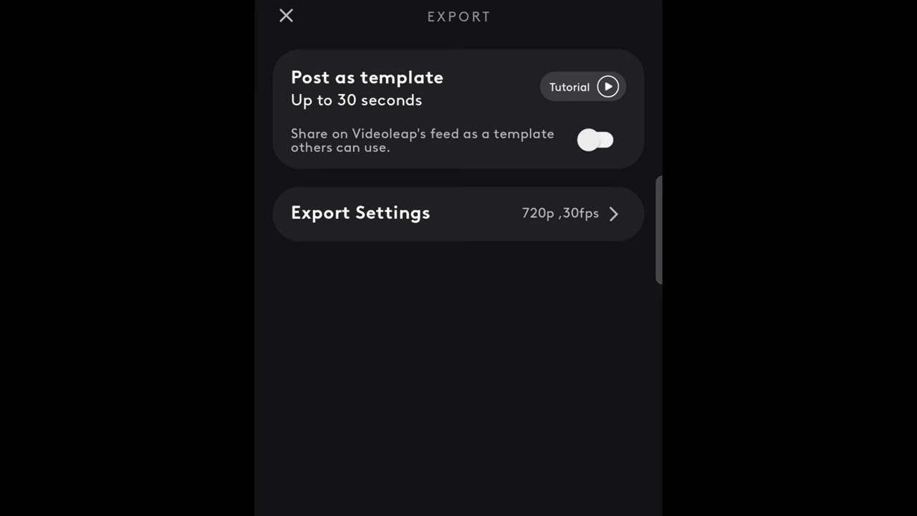
Raise export resolution from 720p through 1080p to 4K at 30 fps and save the video.
{"action": "left_click", "coordinate": [458, 213]}
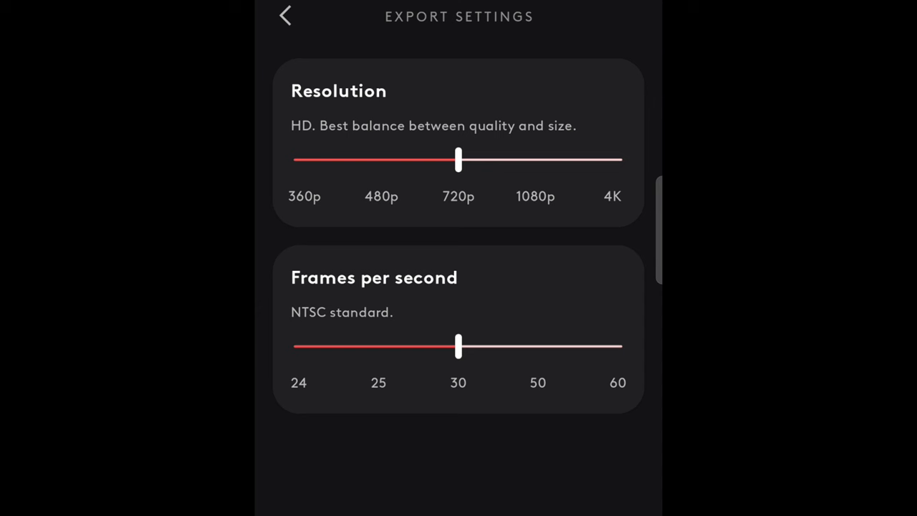
{"action": "left_click_drag", "start_coordinate": [459, 159], "coordinate": [536, 160]}
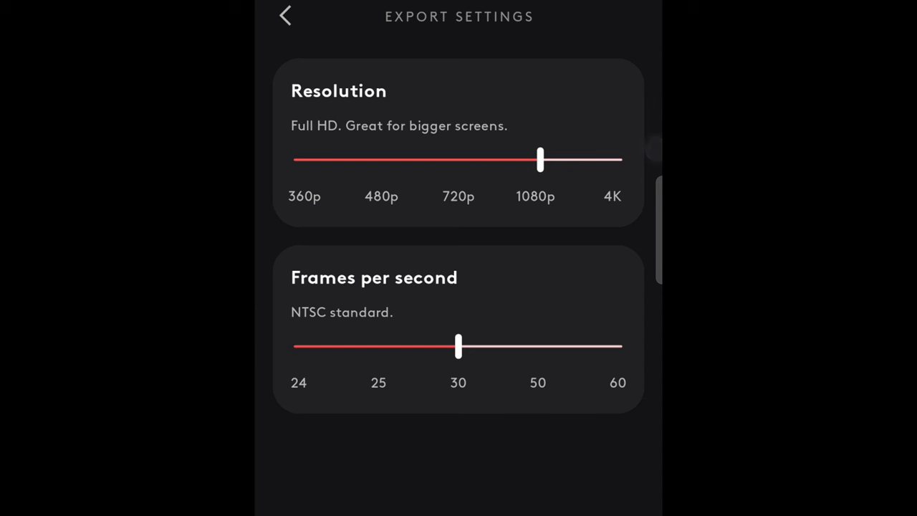
{"action": "left_click_drag", "start_coordinate": [539, 159], "coordinate": [620, 160]}
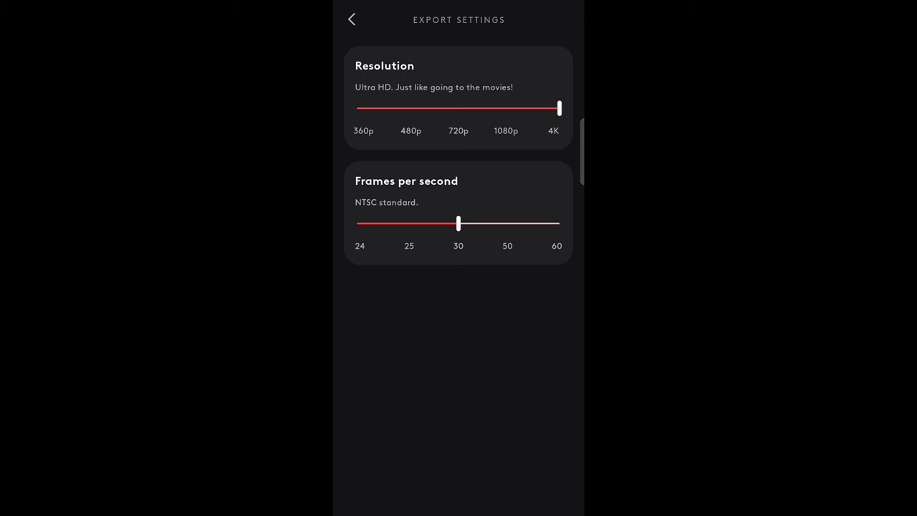
{"action": "left_click", "coordinate": [351, 19]}
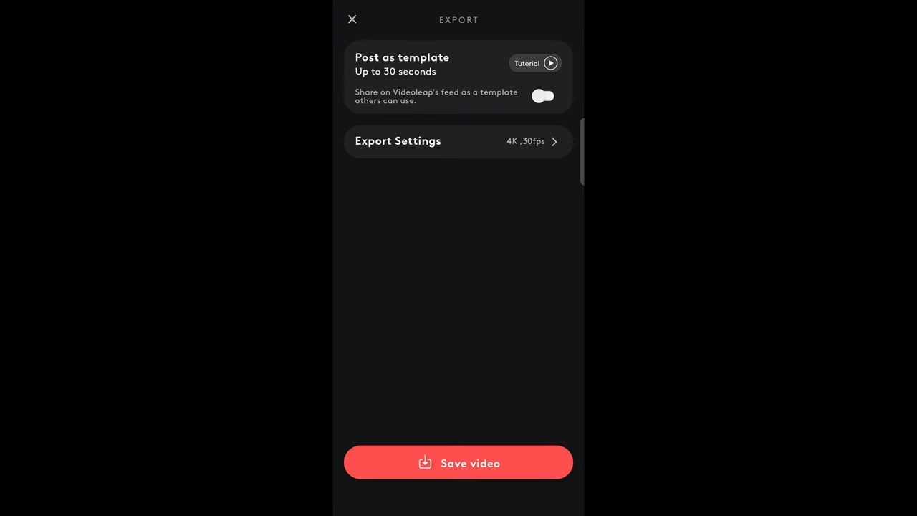
{"action": "left_click", "coordinate": [457, 461]}
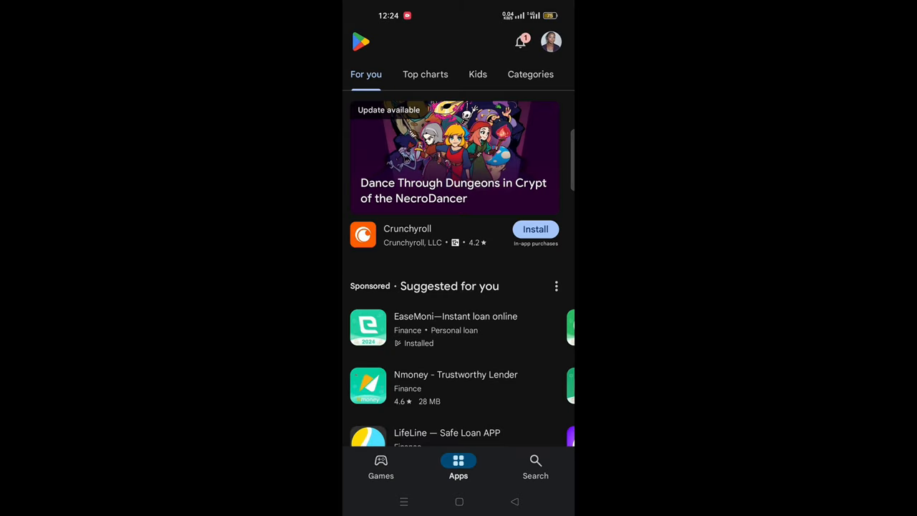
Search Google Play for 'vita' and launch VITA - Video Editor & Maker.
{"action": "left_click", "coordinate": [534, 467]}
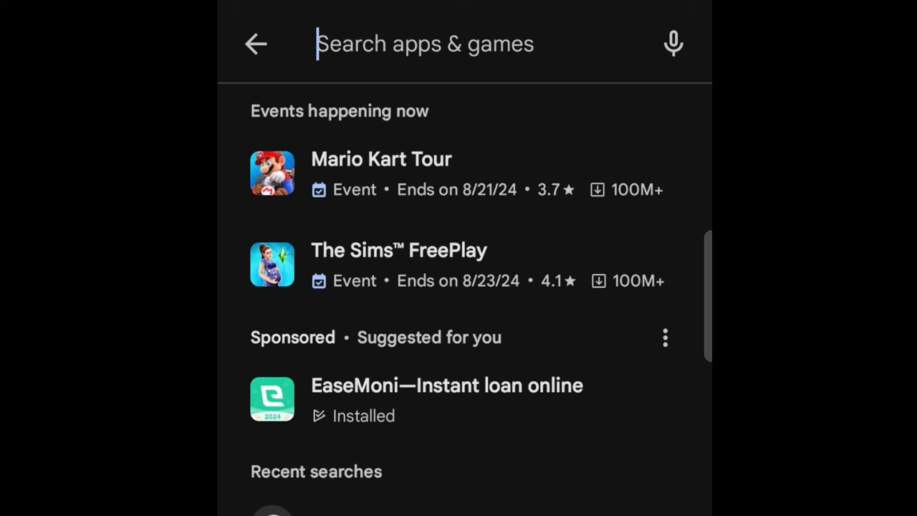
{"action": "type", "text": "vita"}
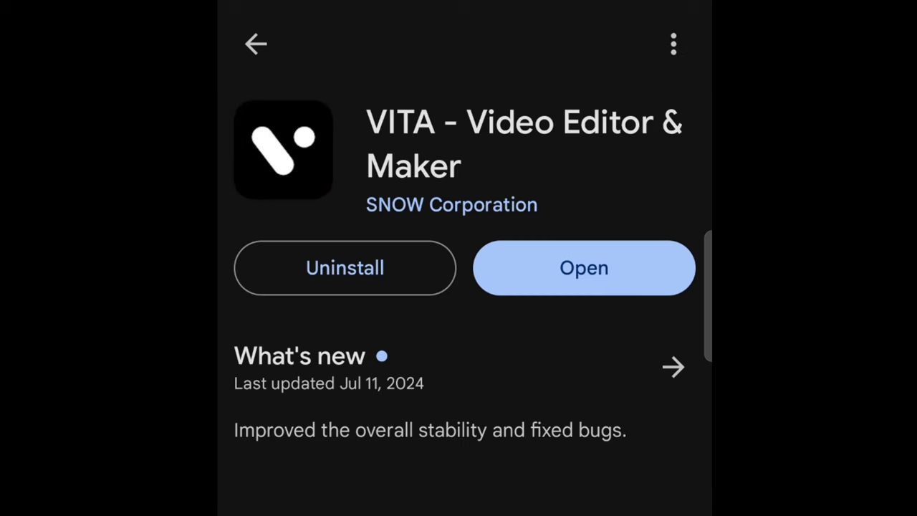
{"action": "left_click", "coordinate": [583, 267]}
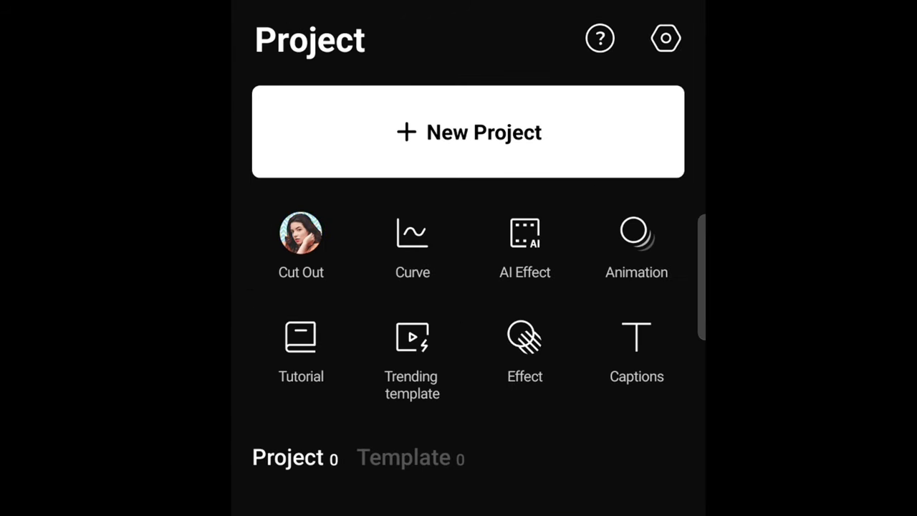
Create a VITA project from the woman clips and browse the first clip's toolbar to Filters.
{"action": "left_click", "coordinate": [468, 131]}
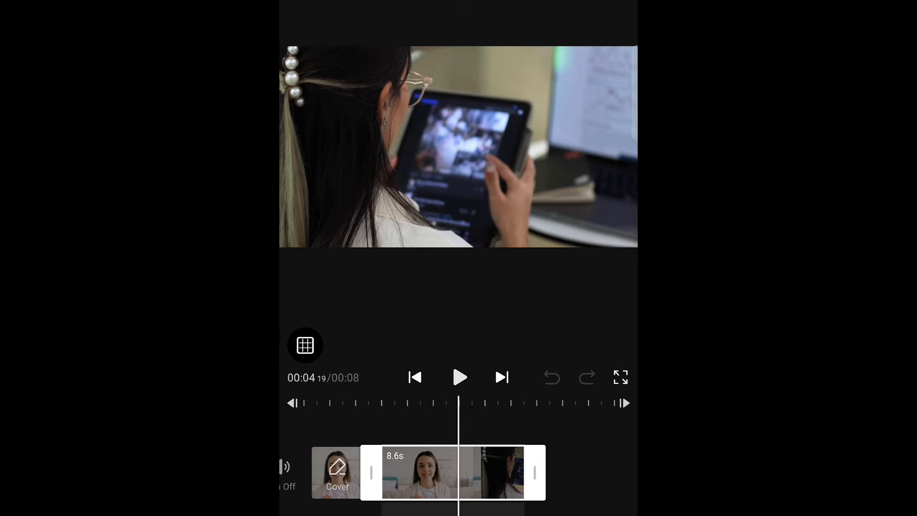
{"action": "left_click", "coordinate": [452, 473]}
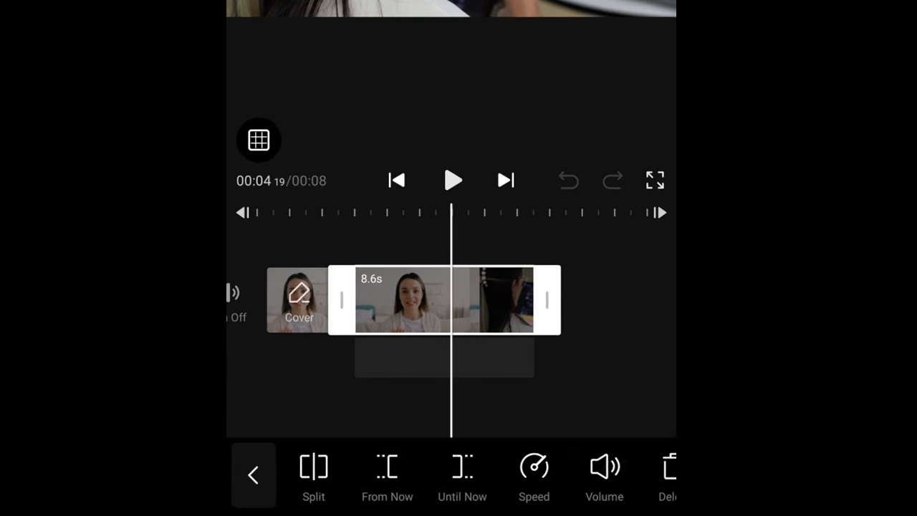
{"action": "scroll", "scroll_direction": "left", "scroll_amount": 3}
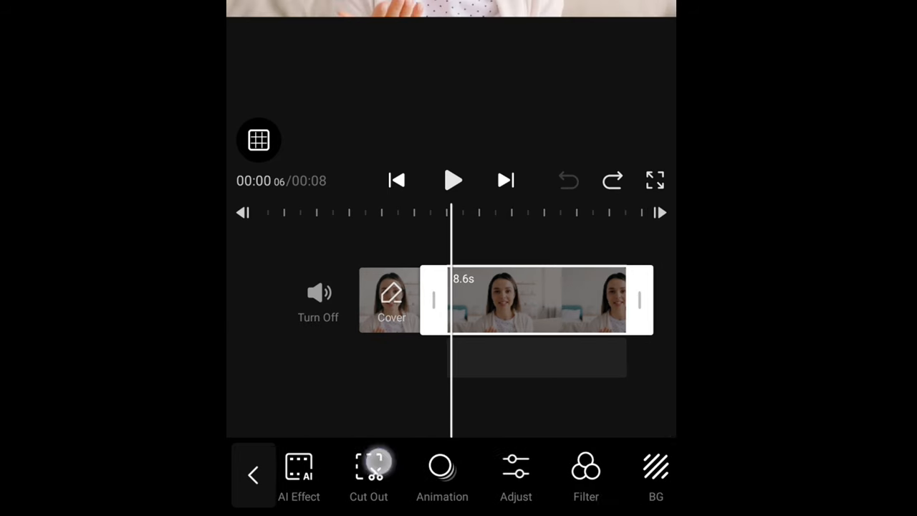
{"action": "left_click", "coordinate": [516, 475]}
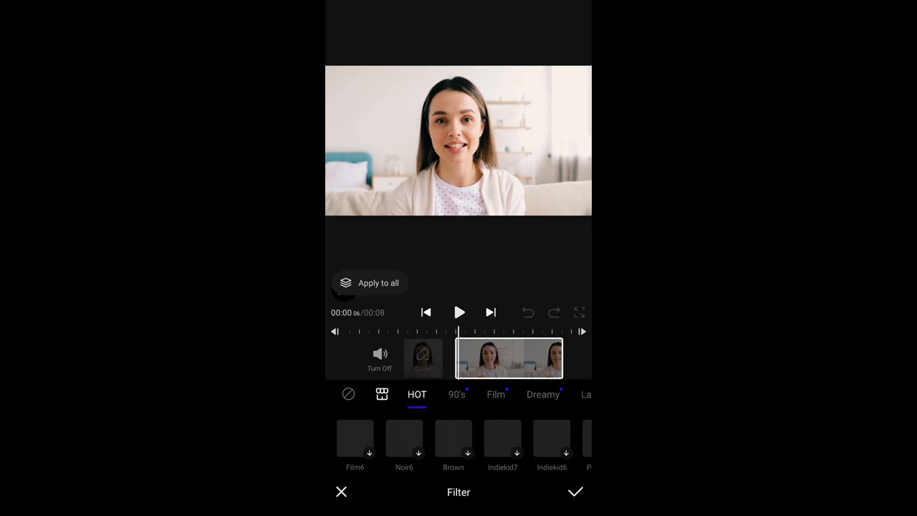
Apply the Vlog1 filter at 68% strength, then open the clip's split and speed tools.
{"action": "scroll", "scroll_direction": "left", "scroll_amount": 3}
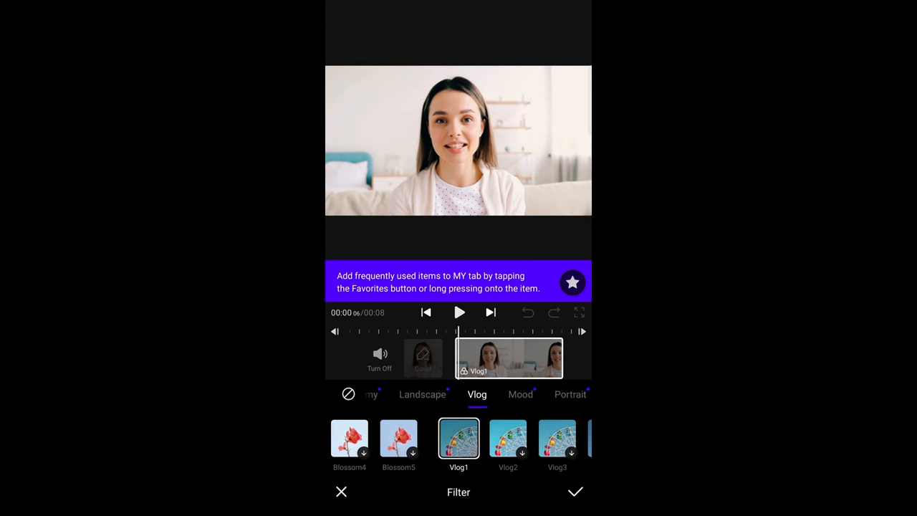
{"action": "left_click", "coordinate": [459, 439]}
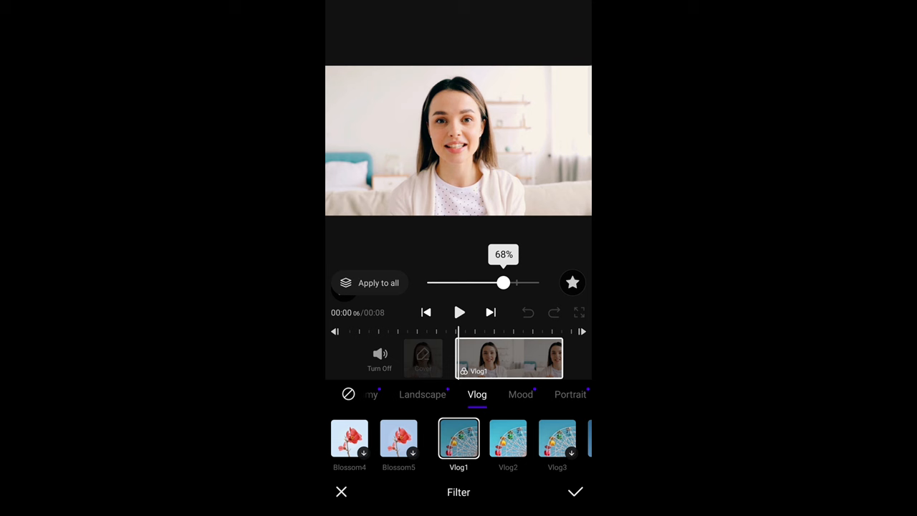
{"action": "left_click", "coordinate": [575, 492]}
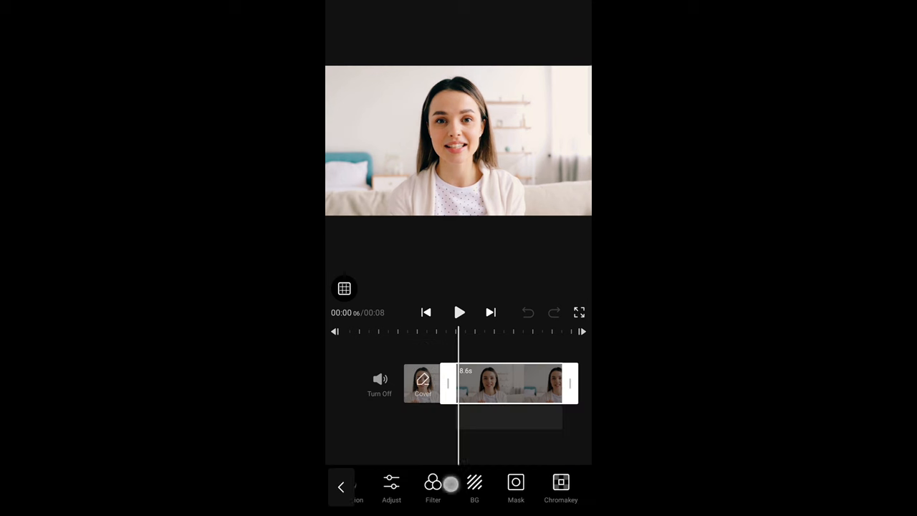
{"action": "left_click", "coordinate": [340, 486]}
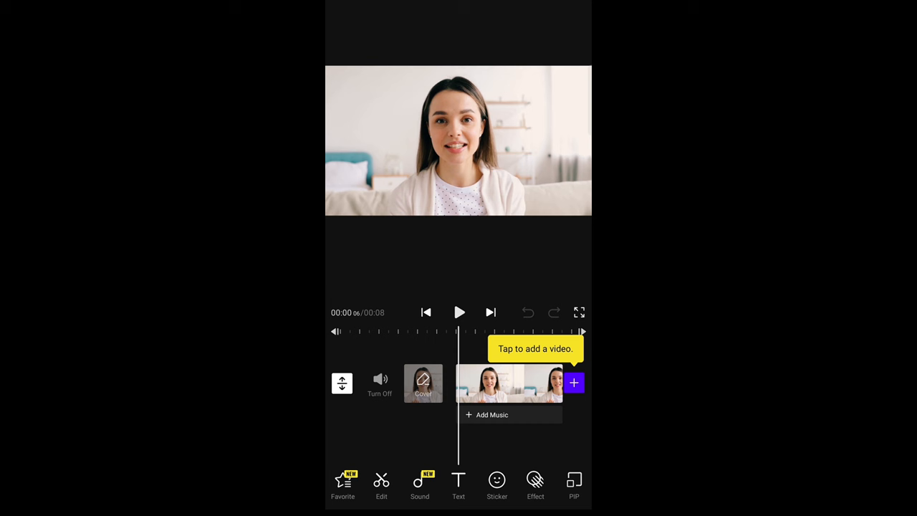
{"action": "left_click", "coordinate": [508, 383]}
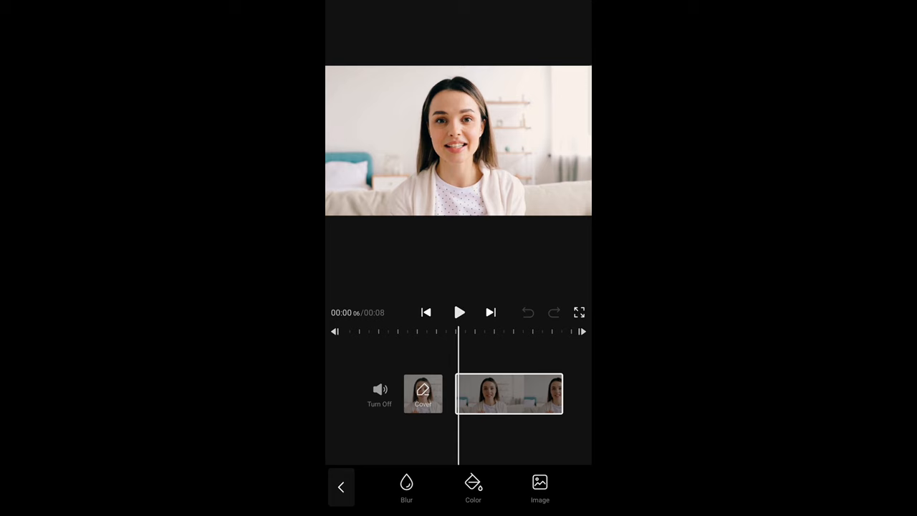
{"action": "left_click", "coordinate": [508, 393]}
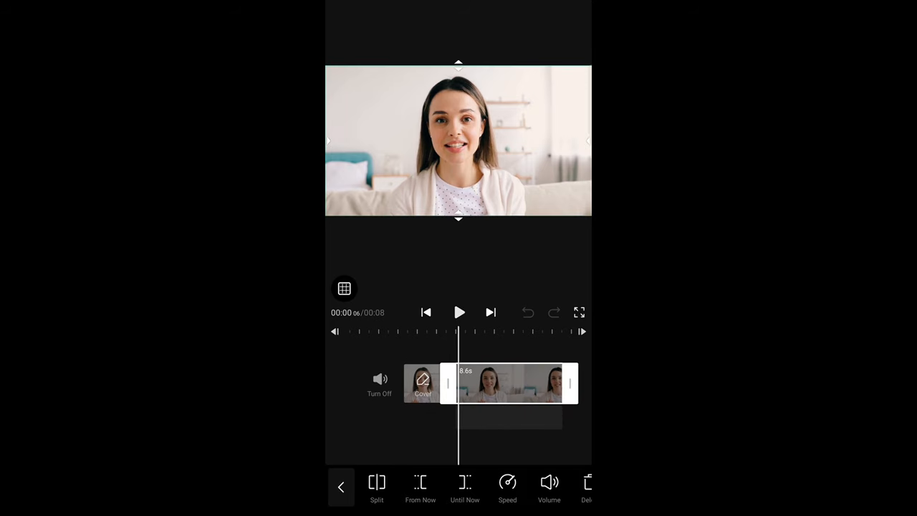
Open VITA's export settings showing 2160 (4K) resolution at 30 fps.
{"action": "left_click", "coordinate": [615, 4]}
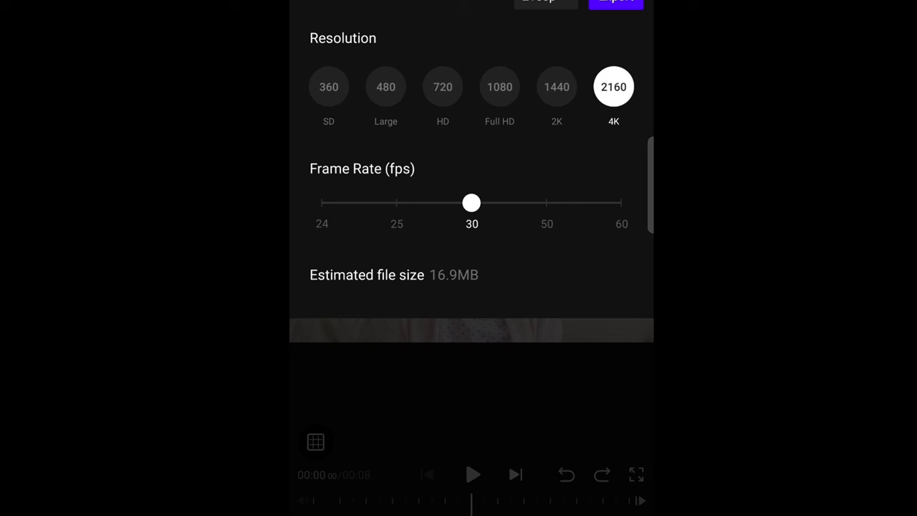
{"action": "left_click", "coordinate": [614, 3]}
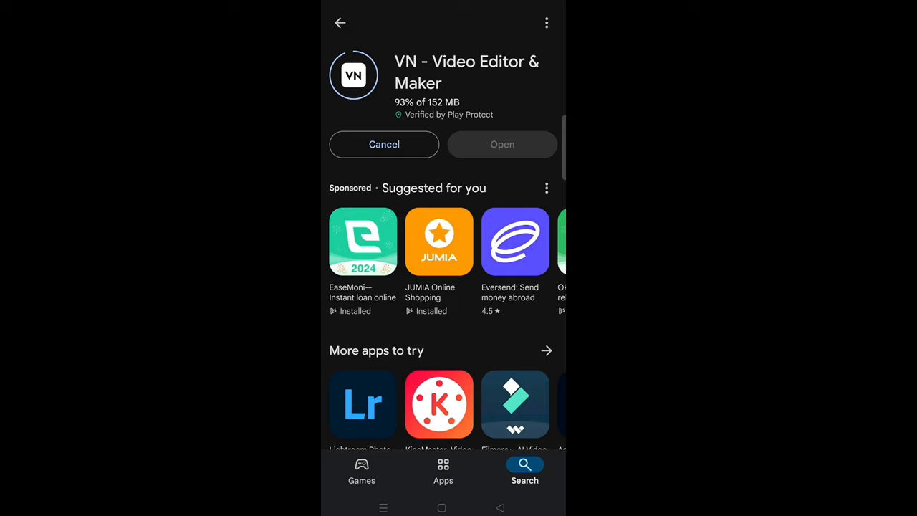
Launch VN - Video Editor & Maker once its installation completes.
{"action": "left_click", "coordinate": [502, 144]}
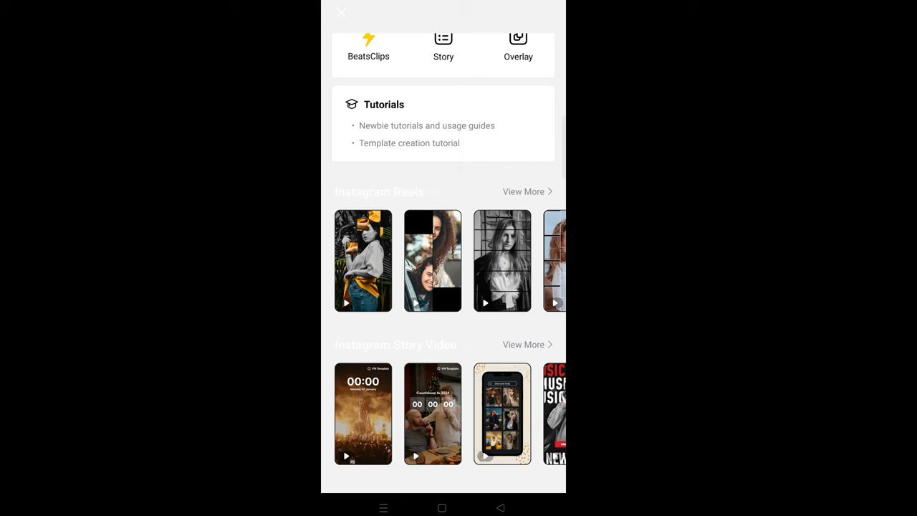
{"action": "scroll", "scroll_direction": "down", "scroll_amount": 3}
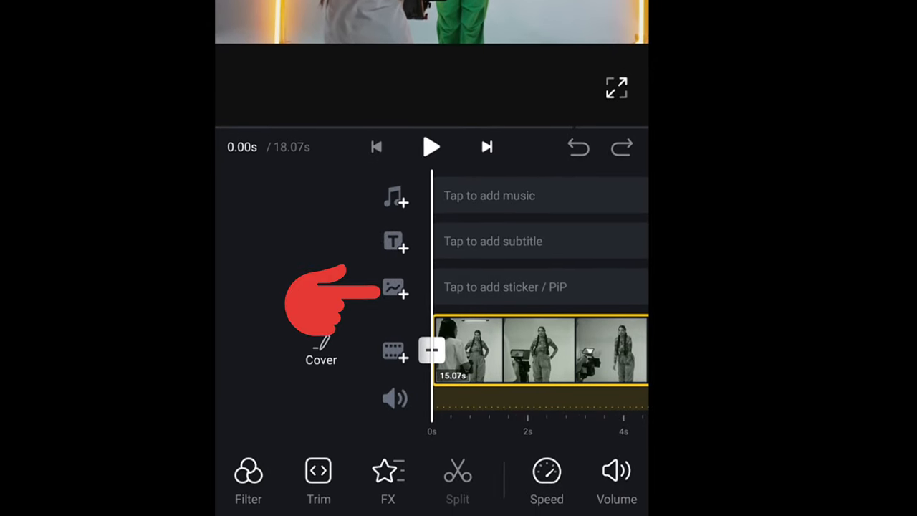
Open VN's insert choices for overlays and stickers, then the English Tiny caption-conversion options.
{"action": "left_click", "coordinate": [394, 287]}
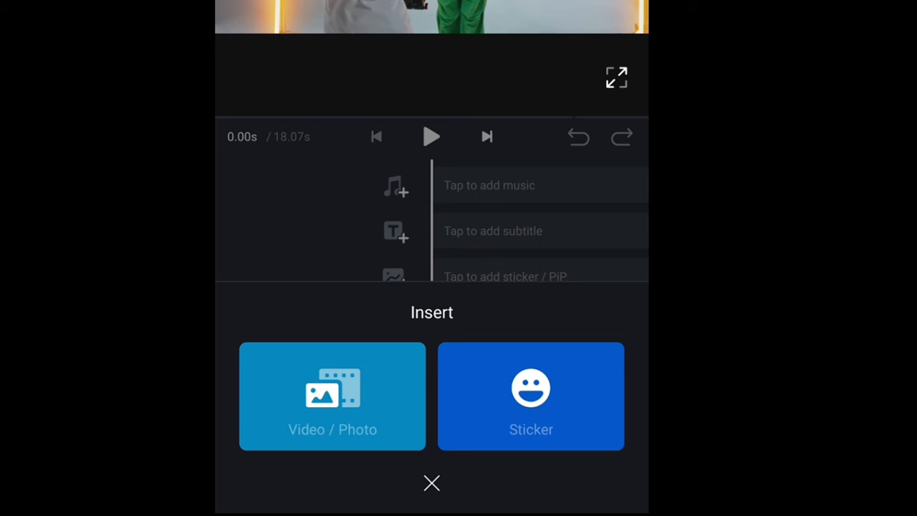
{"action": "left_click", "coordinate": [530, 396]}
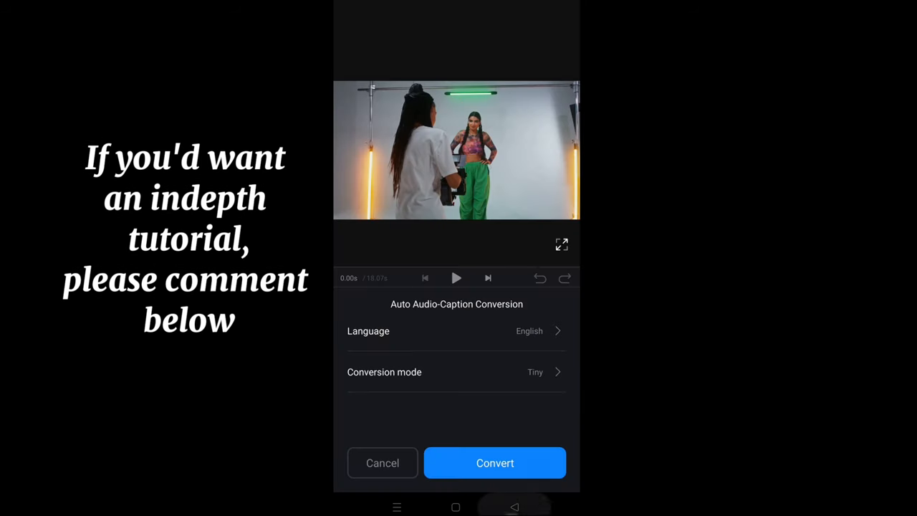
Set VN's export to 4K resolution at 30 fps and start exporting.
{"action": "left_click", "coordinate": [494, 463]}
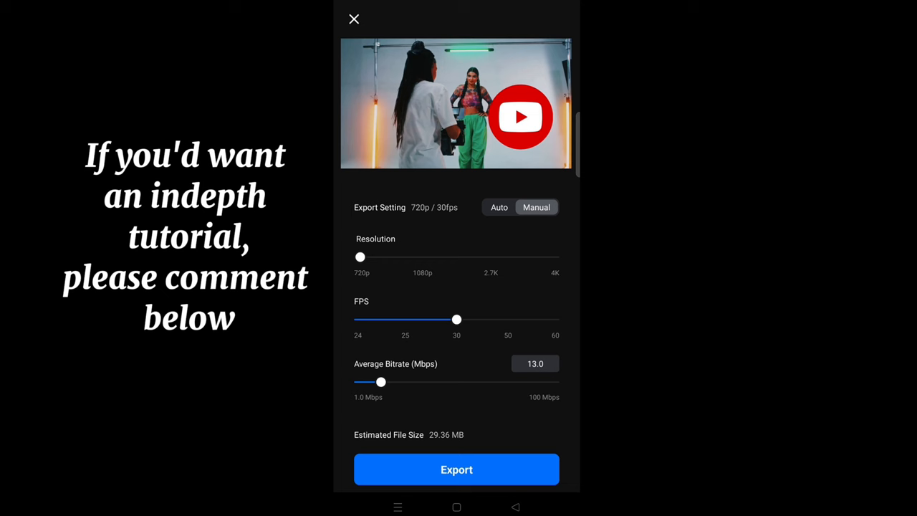
{"action": "left_click_drag", "start_coordinate": [360, 256], "coordinate": [552, 256]}
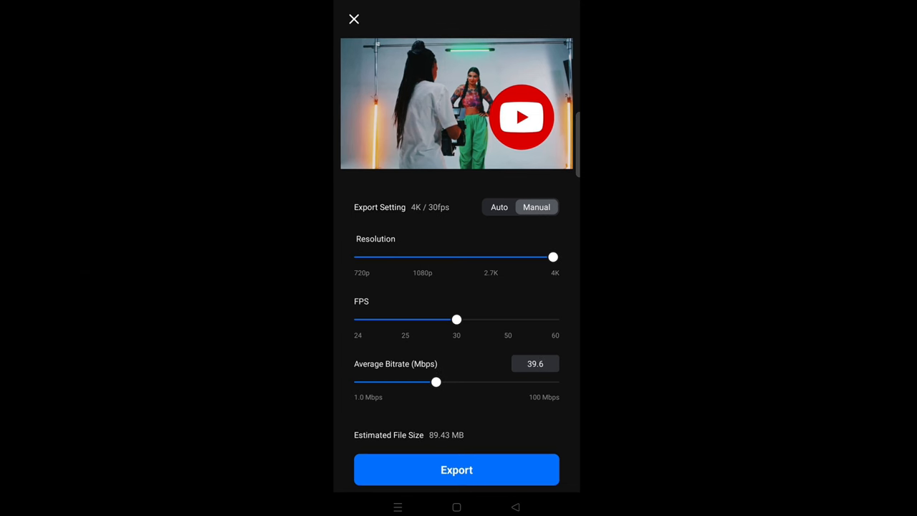
{"action": "left_click", "coordinate": [456, 469]}
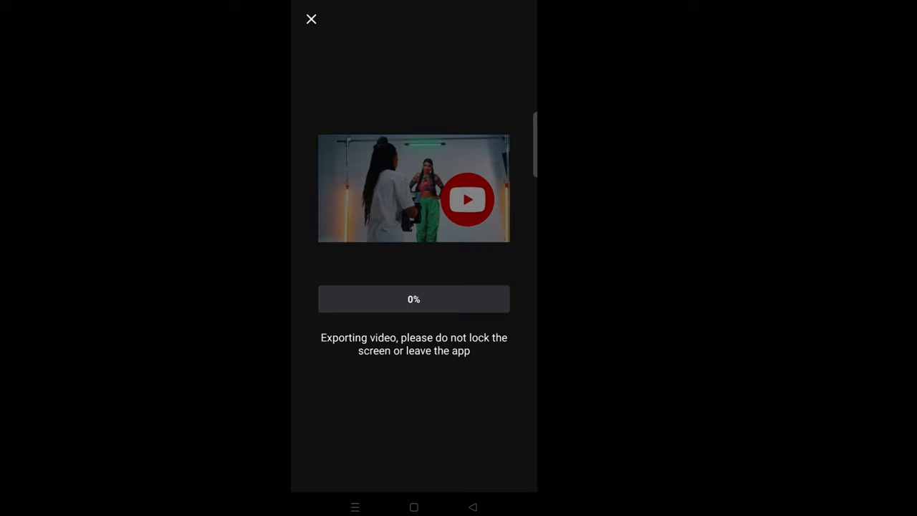
{"action": "left_click", "coordinate": [311, 20]}
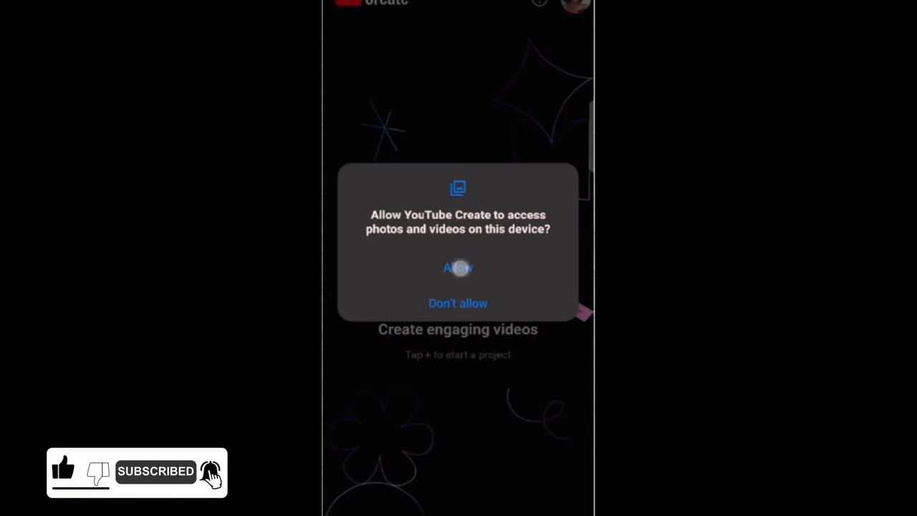
Allow YouTube Create to access the device's photos and videos.
{"action": "left_click", "coordinate": [458, 267]}
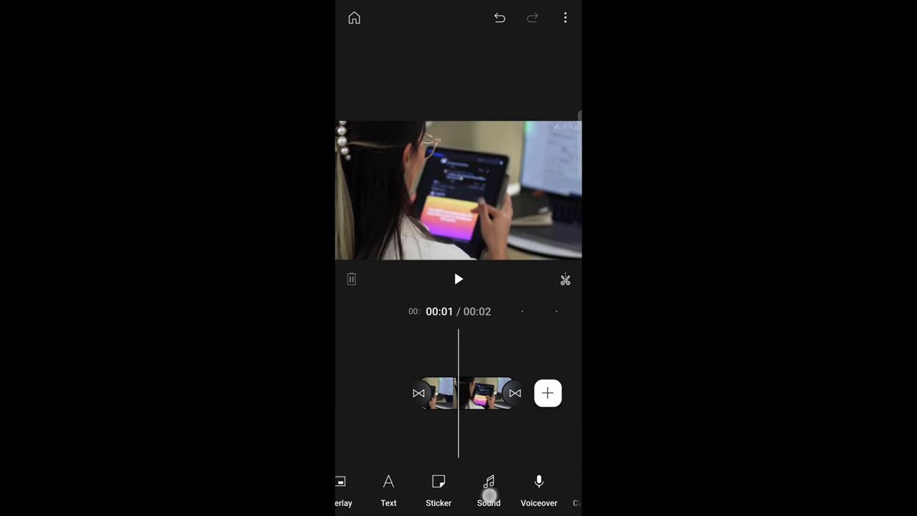
Browse the clip's text options, then the music, sound effects and on-device music libraries.
{"action": "left_click", "coordinate": [466, 393]}
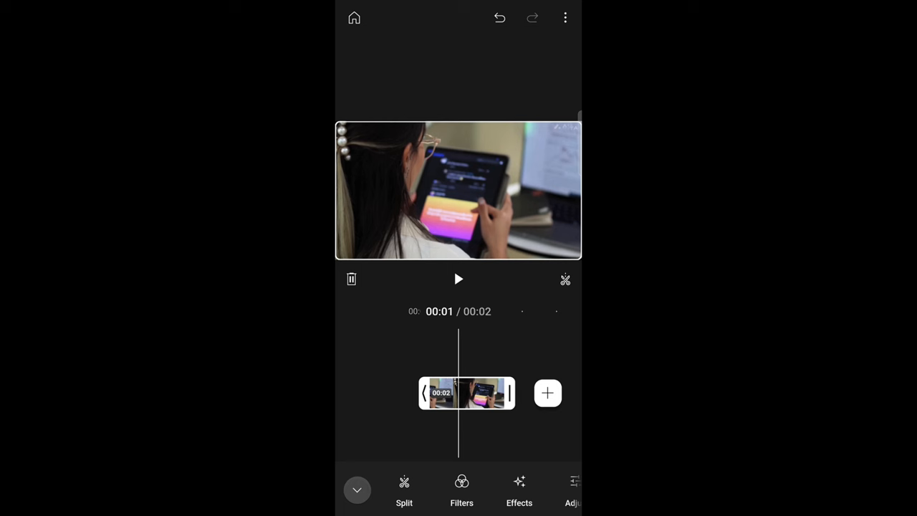
{"action": "left_click", "coordinate": [426, 491]}
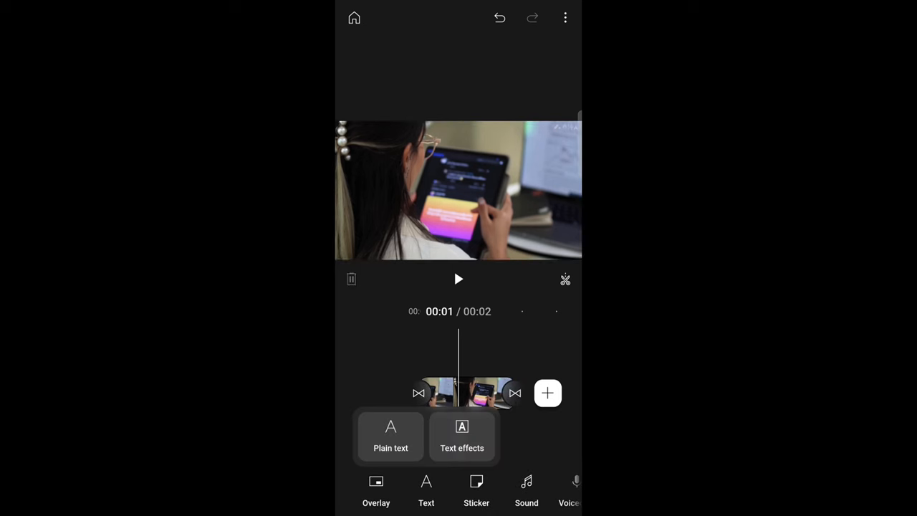
{"action": "left_click", "coordinate": [462, 437]}
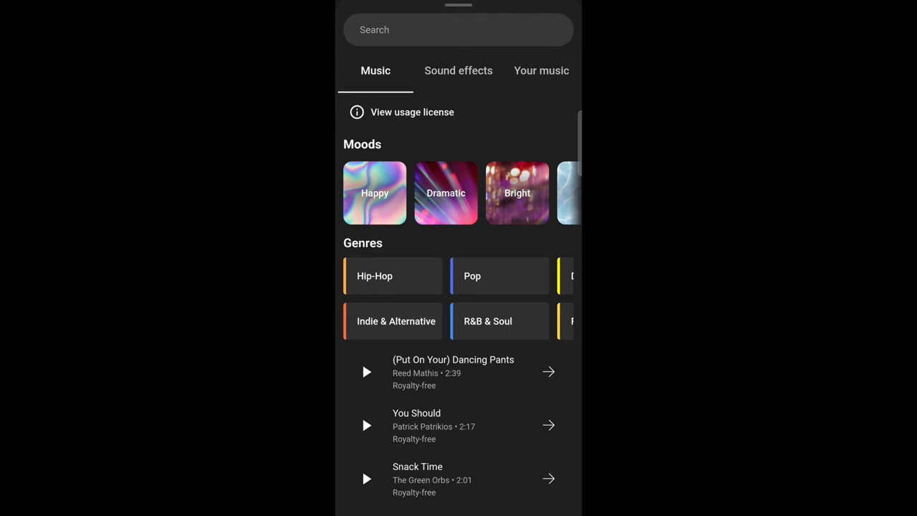
{"action": "left_click", "coordinate": [458, 71]}
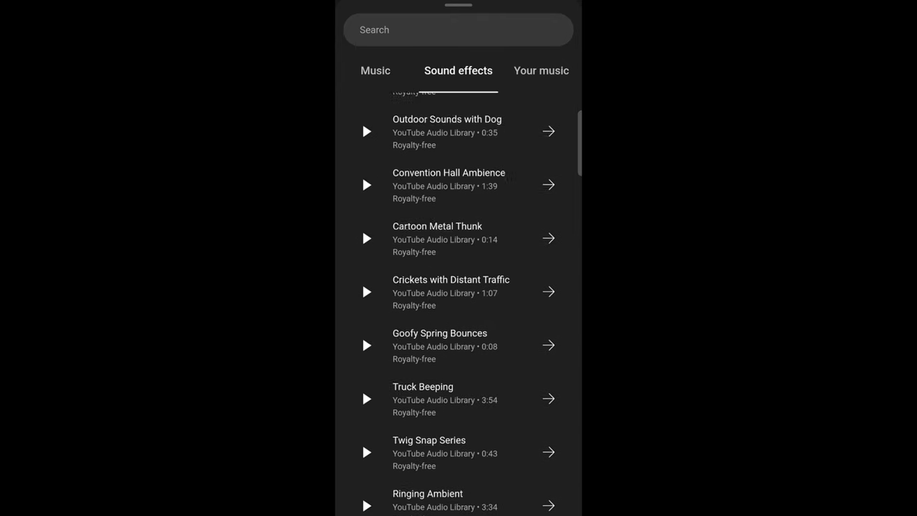
{"action": "left_click", "coordinate": [541, 70]}
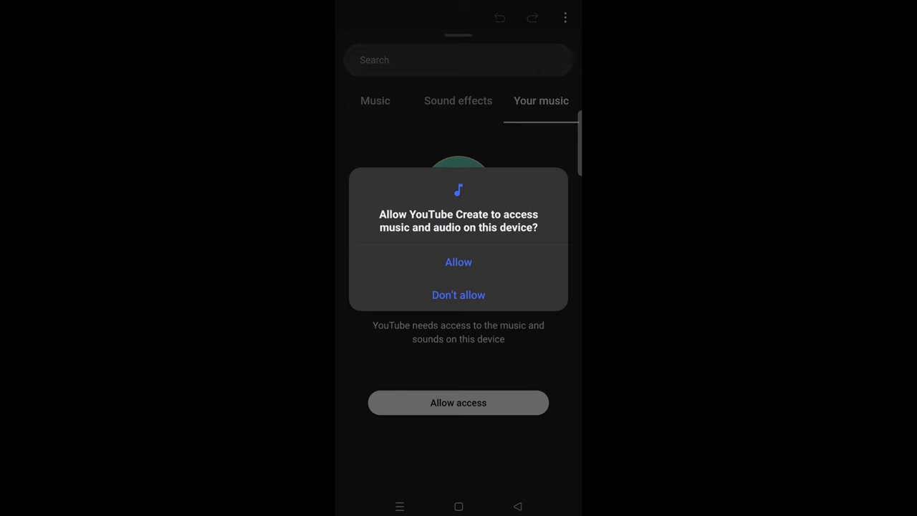
{"action": "left_click", "coordinate": [458, 262]}
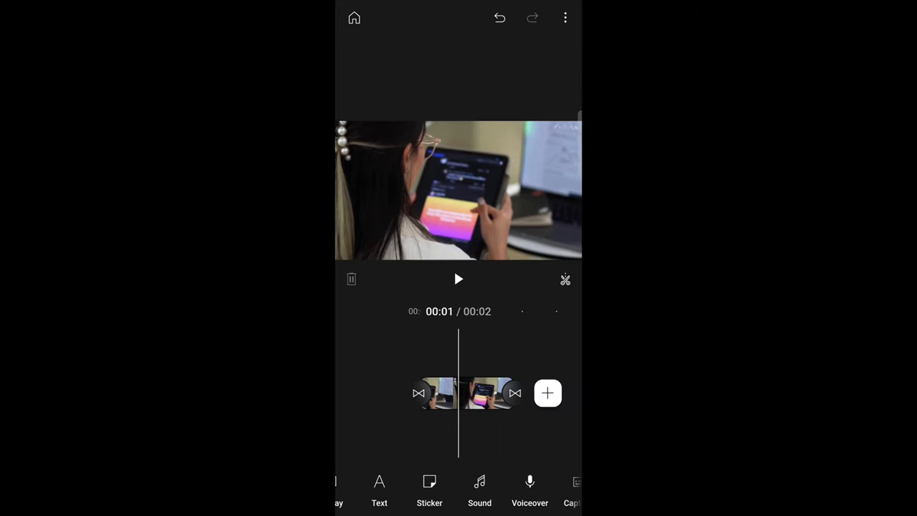
Set captions to video sound in English, then cancel without creating them.
{"action": "left_click", "coordinate": [576, 491]}
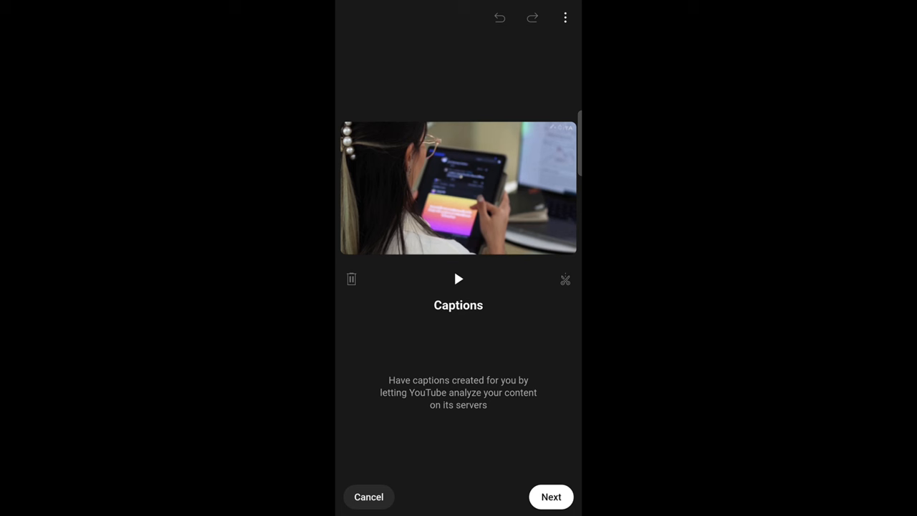
{"action": "left_click", "coordinate": [551, 496]}
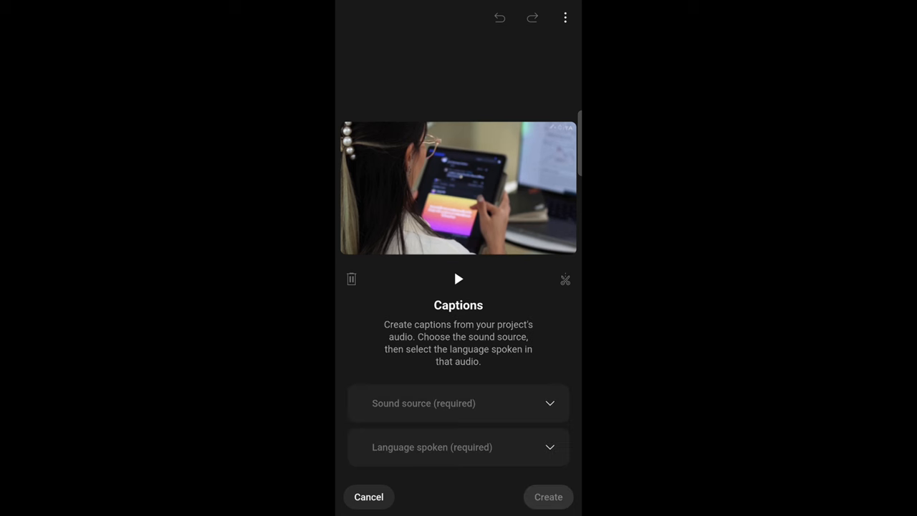
{"action": "left_click", "coordinate": [458, 403]}
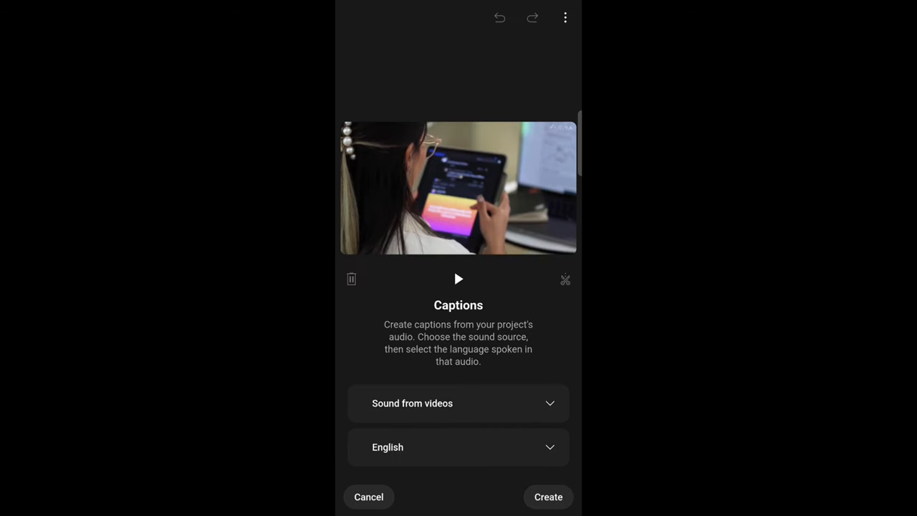
{"action": "left_click", "coordinate": [369, 496]}
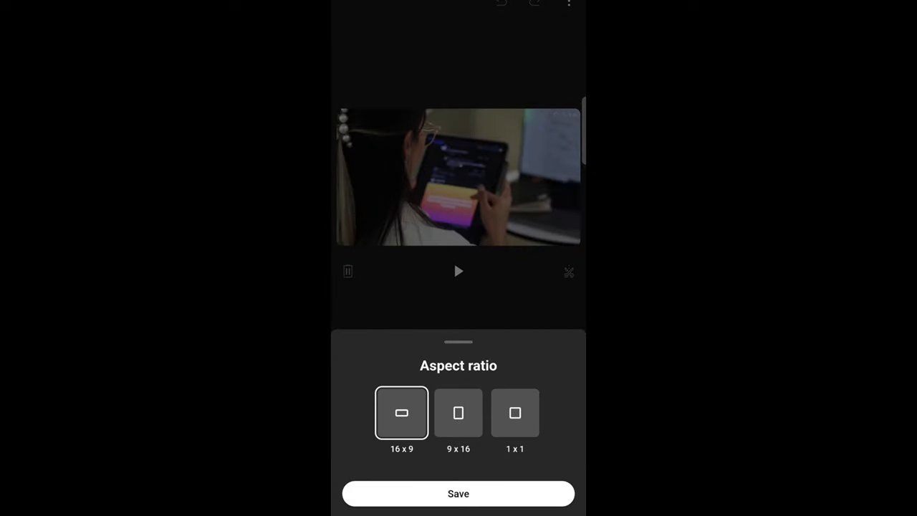
Apply the 9x16 vertical format, then switch the project back to 16x9.
{"action": "left_click", "coordinate": [457, 412]}
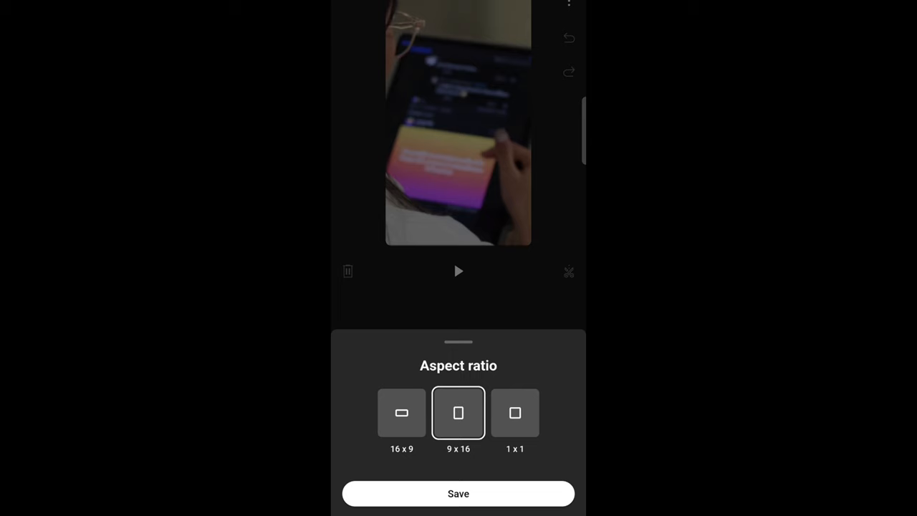
{"action": "left_click", "coordinate": [457, 493]}
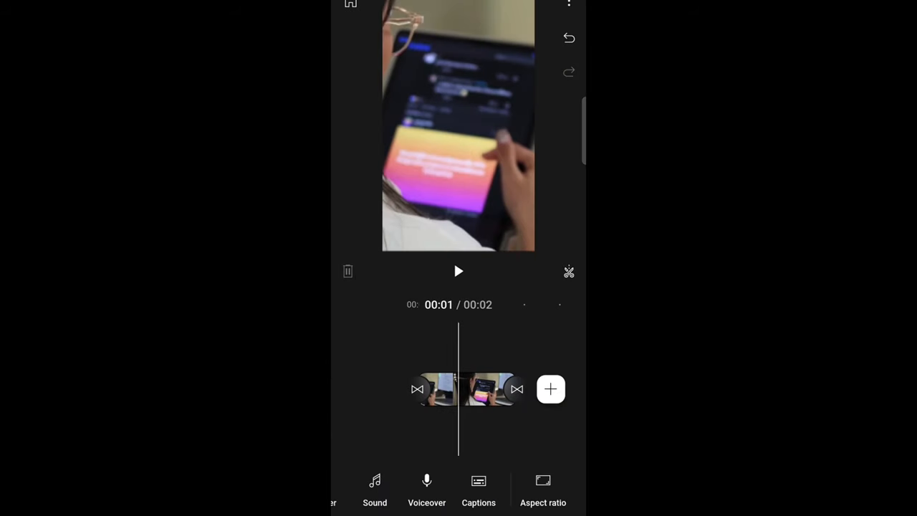
{"action": "left_click", "coordinate": [543, 490]}
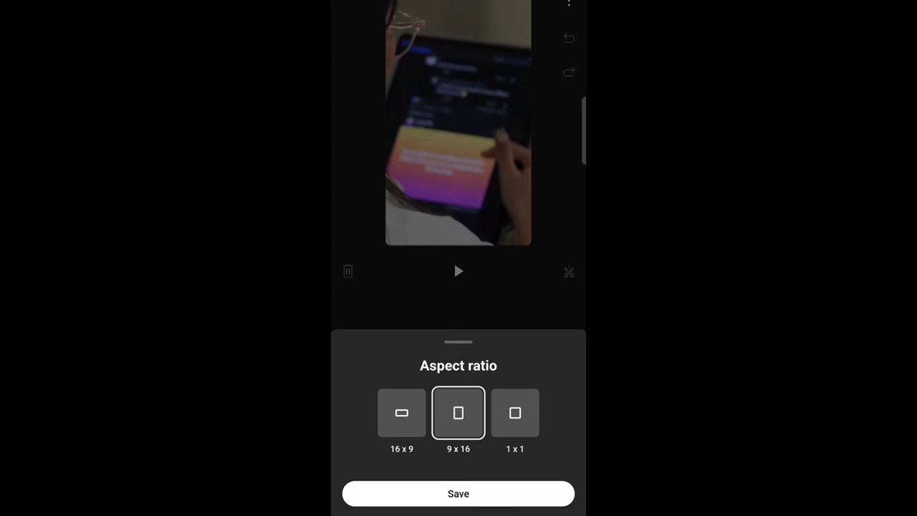
{"action": "left_click", "coordinate": [458, 493]}
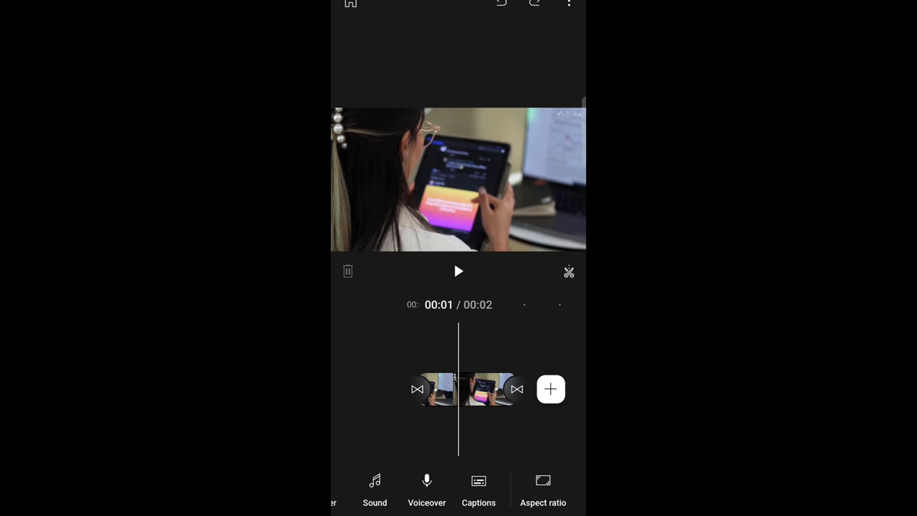
Apply and confirm the Chic filter on the selected clip.
{"action": "left_click", "coordinate": [466, 389]}
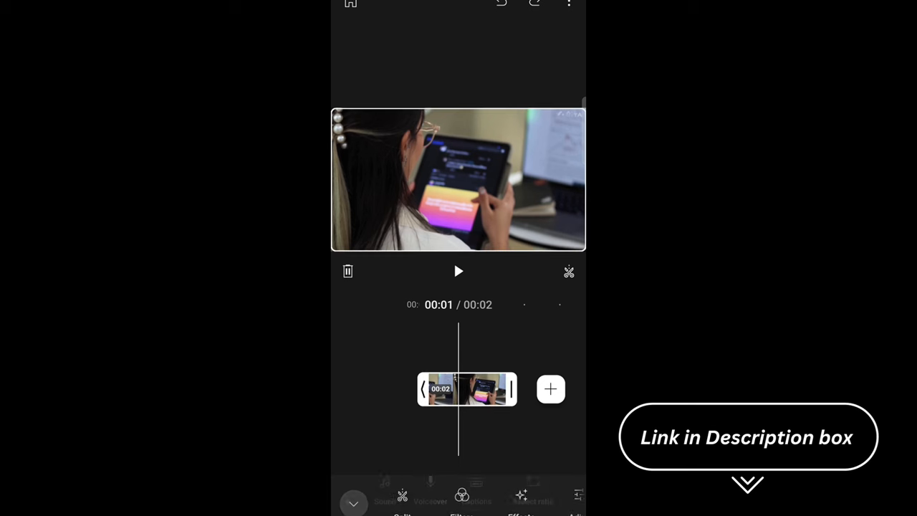
{"action": "left_click", "coordinate": [352, 503]}
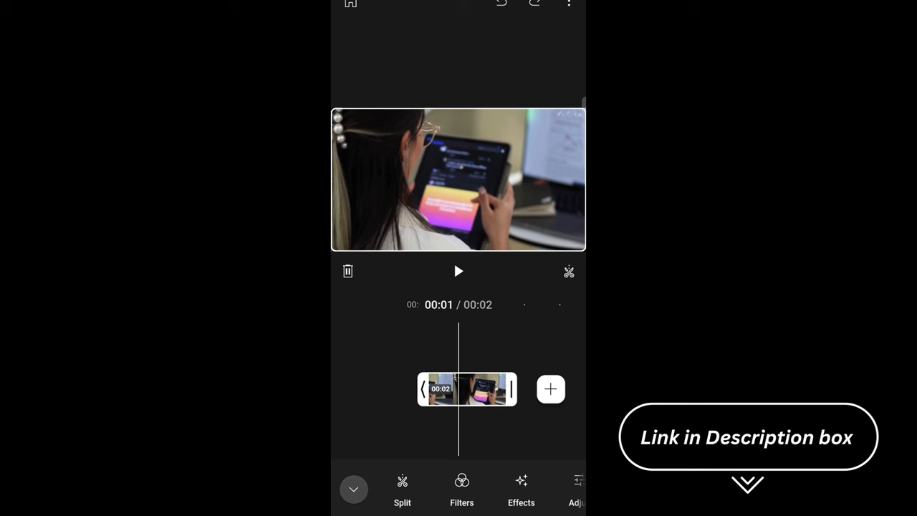
{"action": "left_click", "coordinate": [461, 491]}
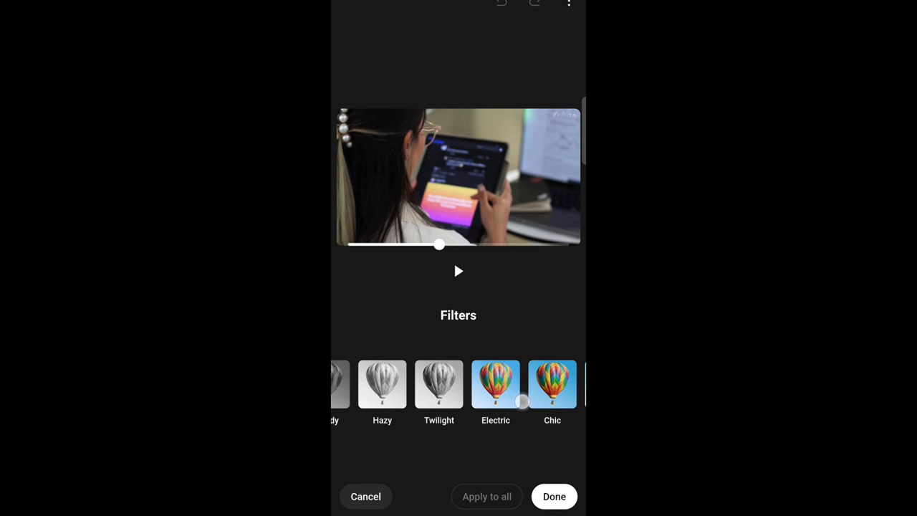
{"action": "left_click", "coordinate": [496, 383]}
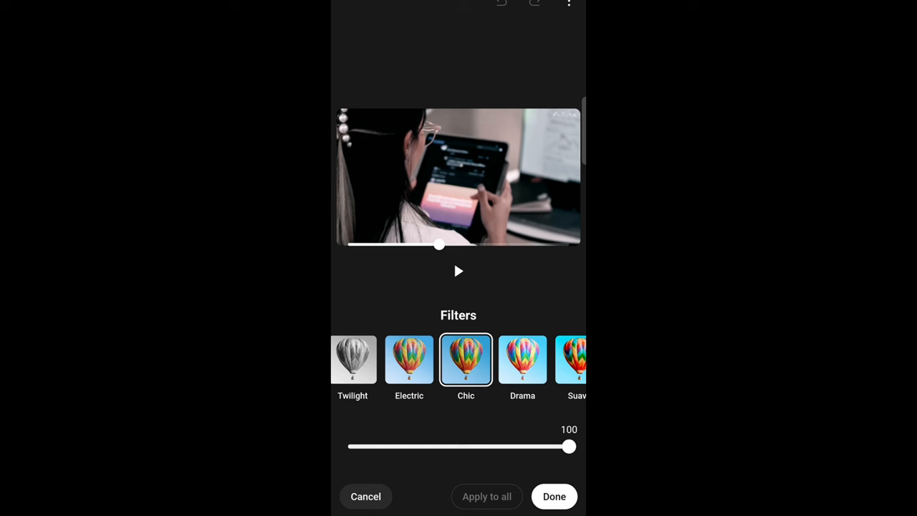
{"action": "left_click", "coordinate": [553, 495]}
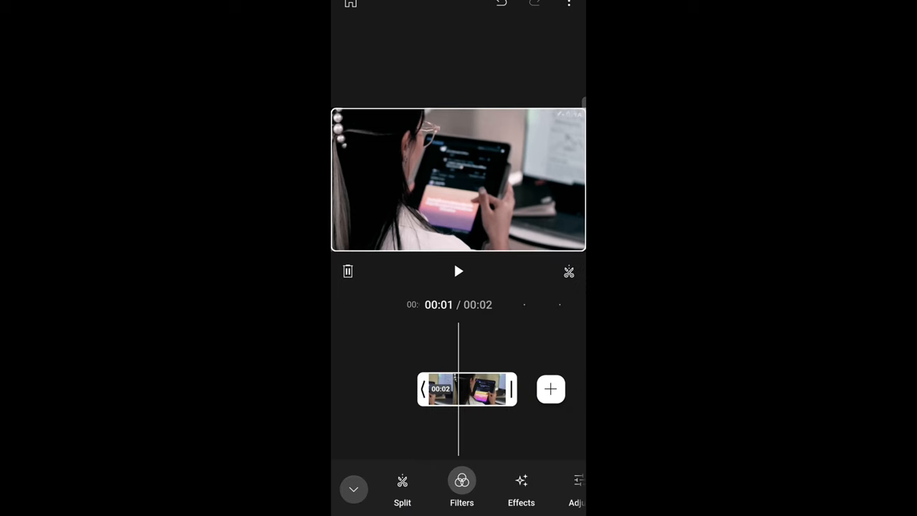
Preview the 1994 effect and colour adjustments without keeping them.
{"action": "left_click", "coordinate": [521, 491]}
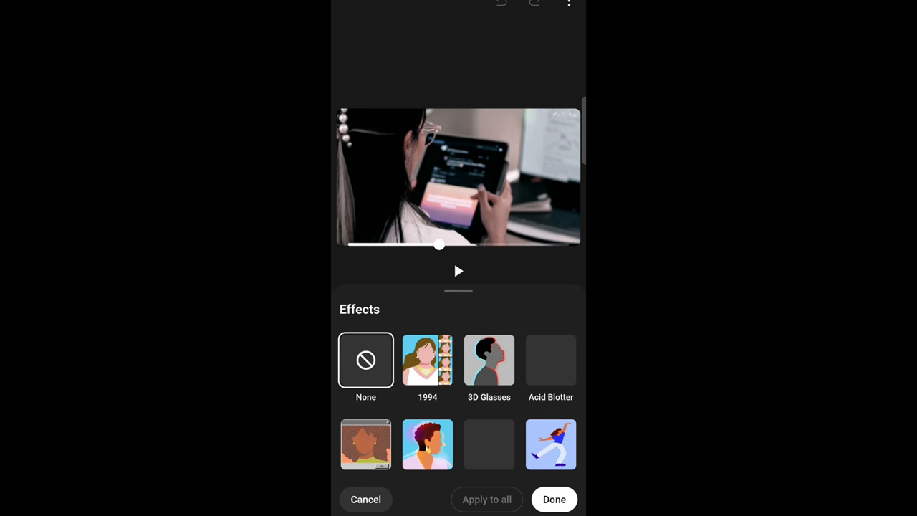
{"action": "left_click", "coordinate": [427, 360]}
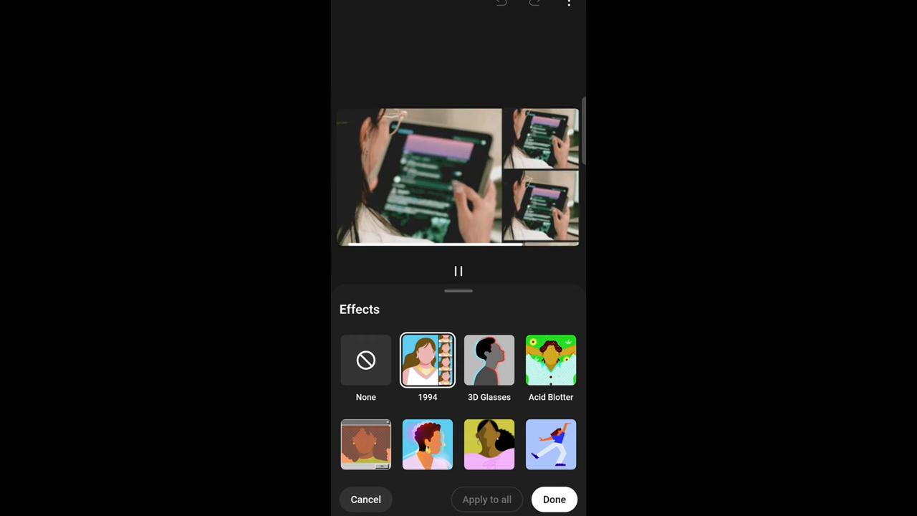
{"action": "scroll", "scroll_direction": "down", "scroll_amount": 3}
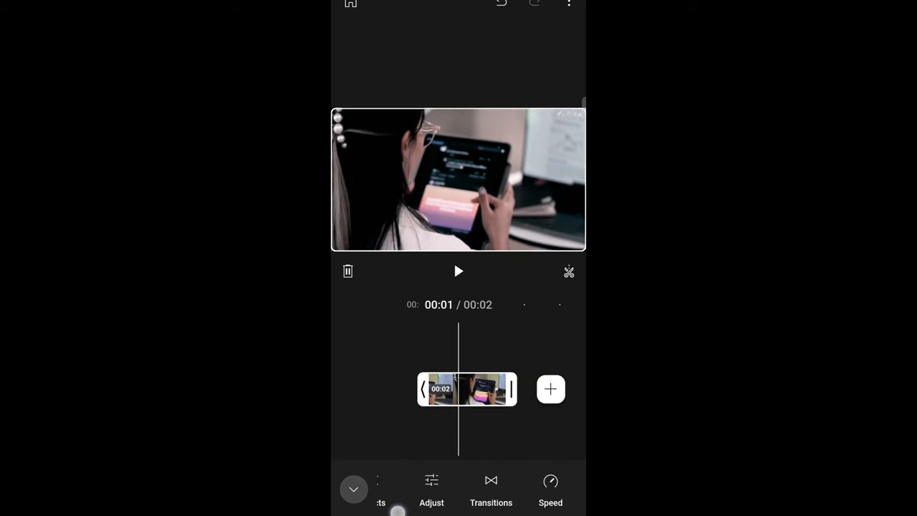
{"action": "left_click", "coordinate": [431, 487]}
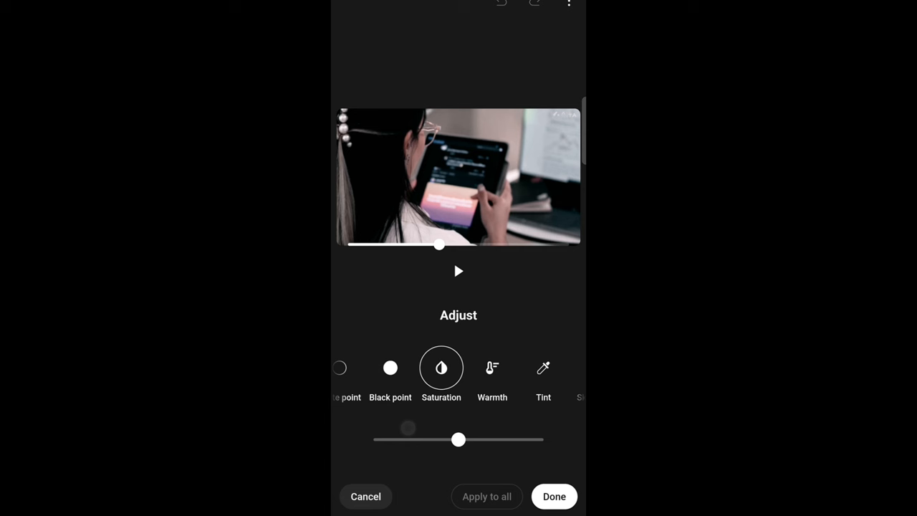
{"action": "left_click", "coordinate": [554, 495]}
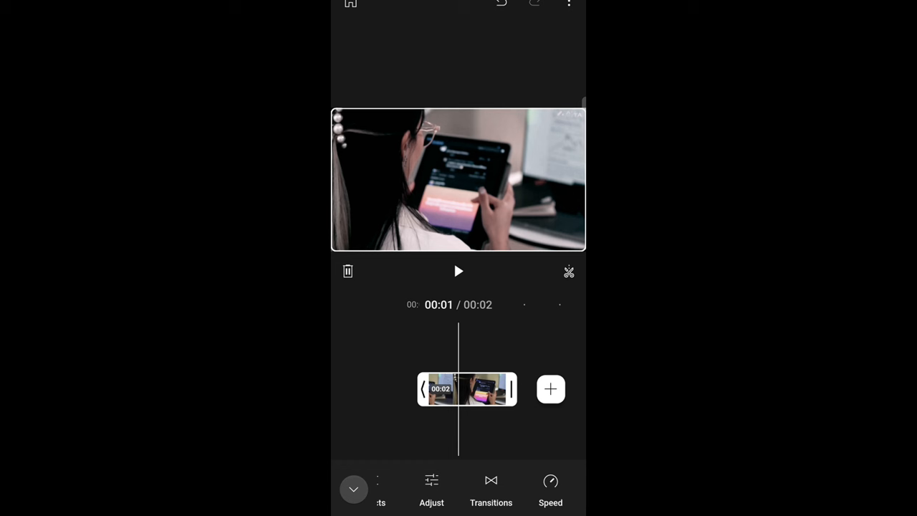
{"action": "left_click", "coordinate": [567, 5]}
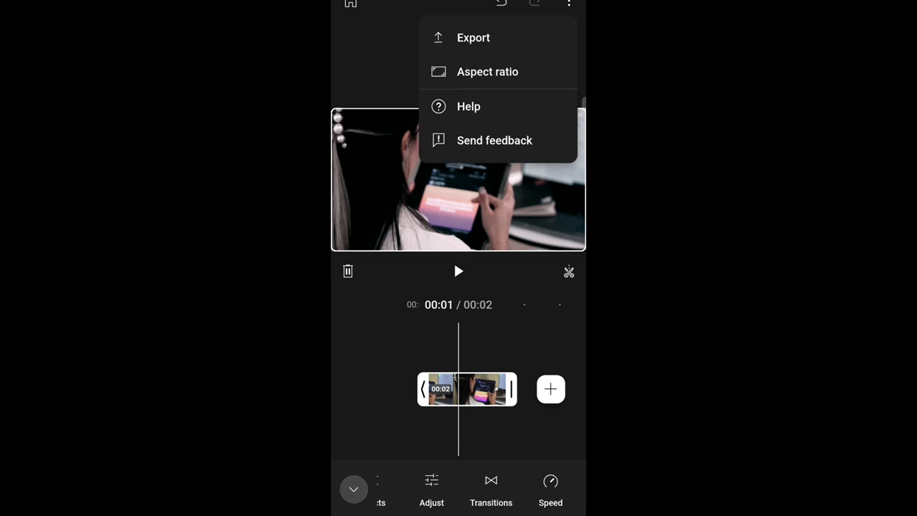
Export the project as a High - 1080p, 30 FPS MP4.
{"action": "left_click", "coordinate": [473, 37]}
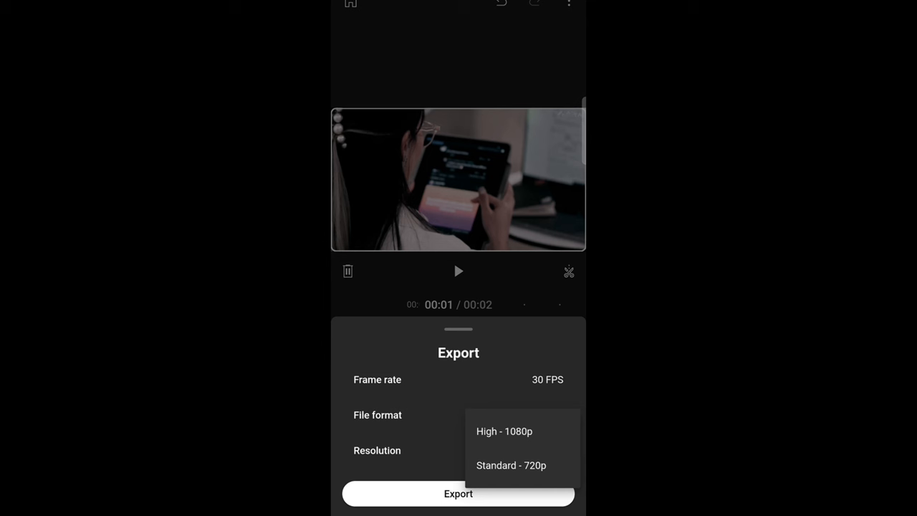
{"action": "left_click", "coordinate": [504, 431]}
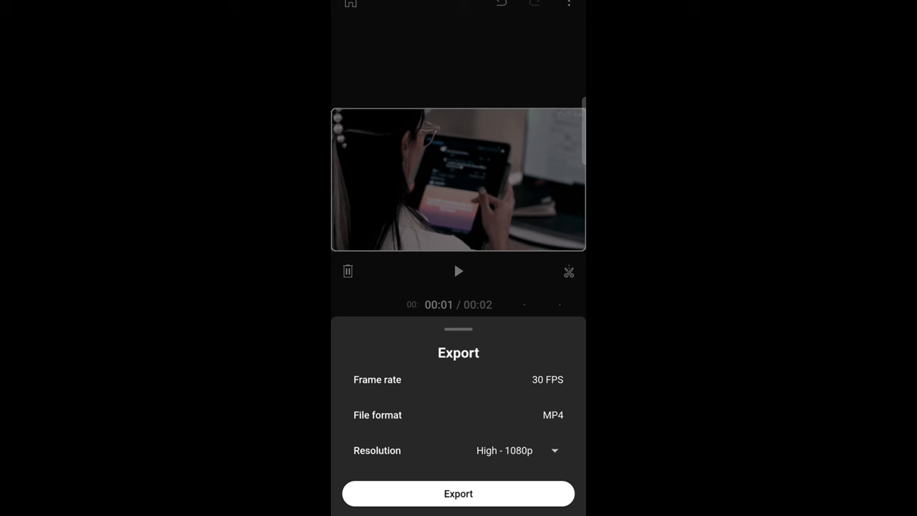
{"action": "left_click", "coordinate": [457, 493]}
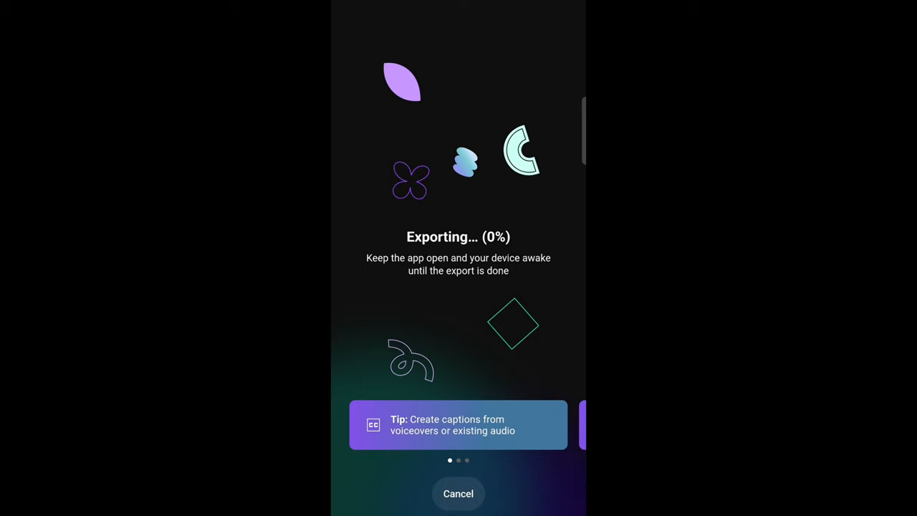